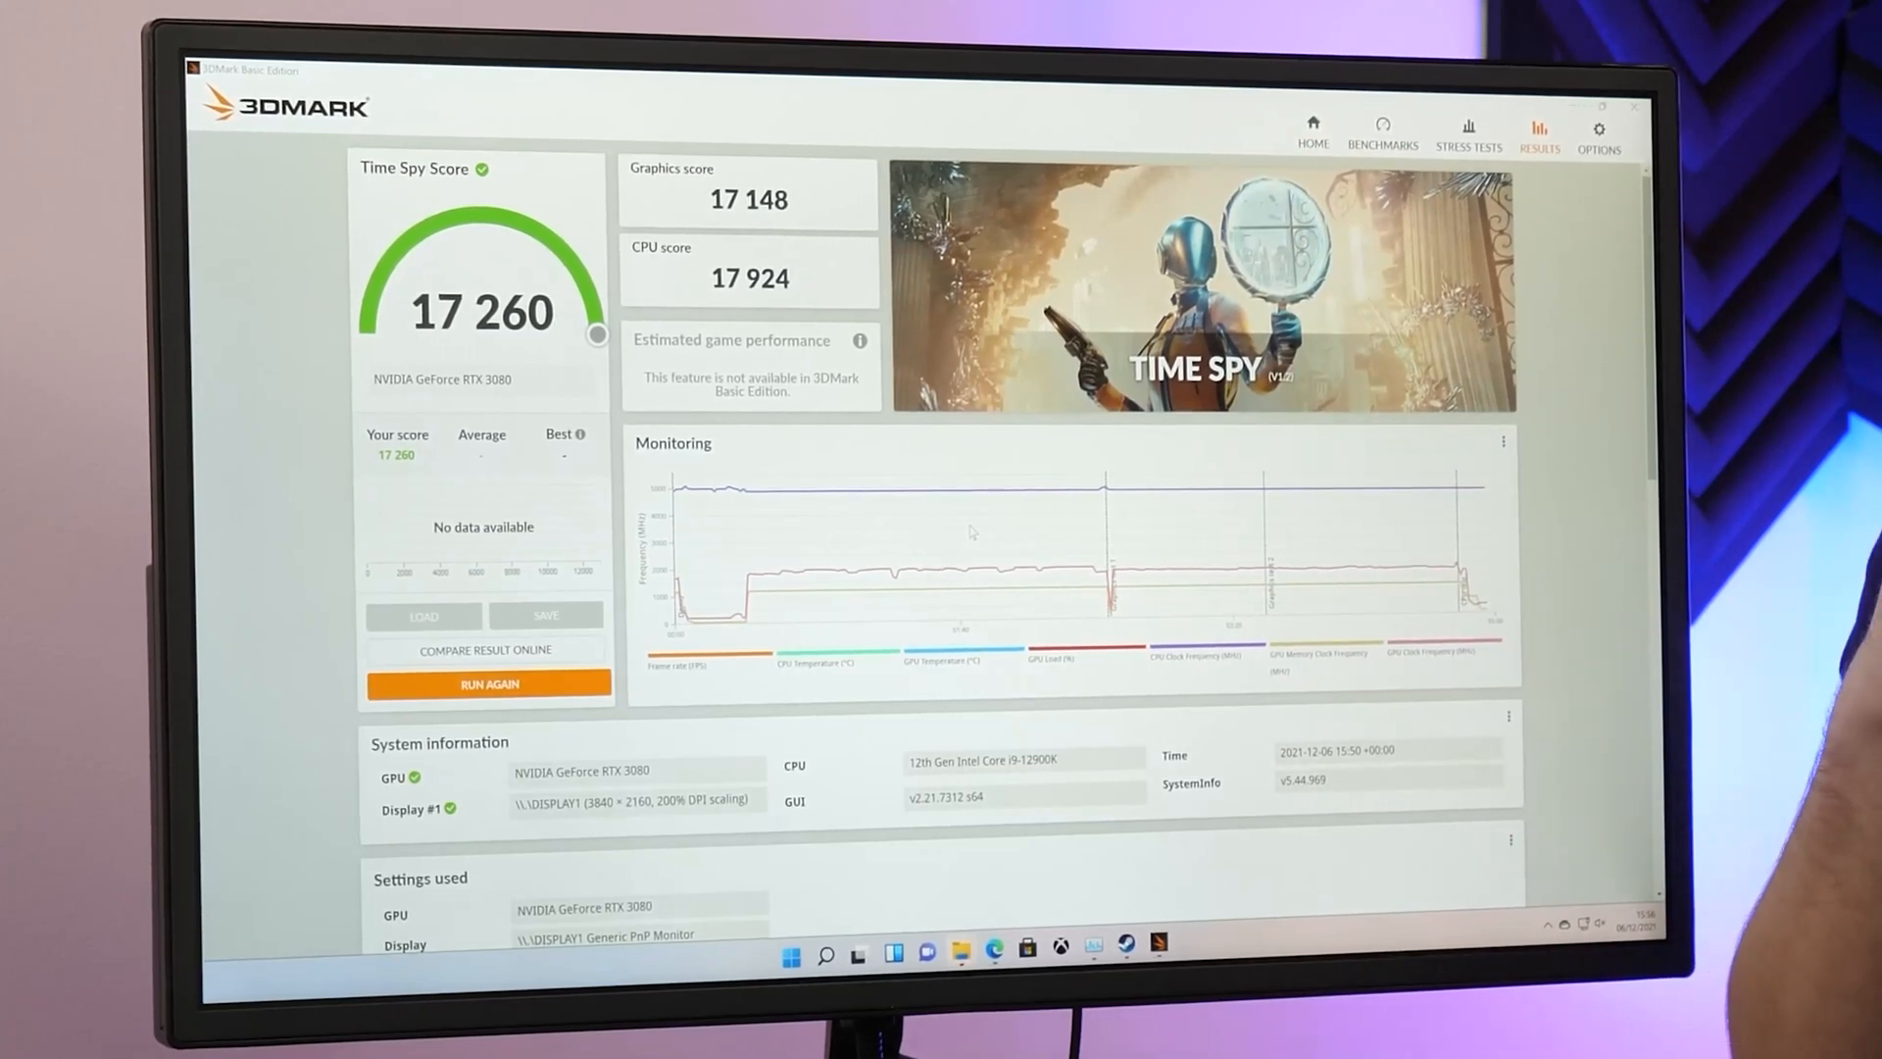
Step: Send the 17,260 Time Spy score online to compare it against other systems
{"action": "left_click", "coordinate": [483, 647]}
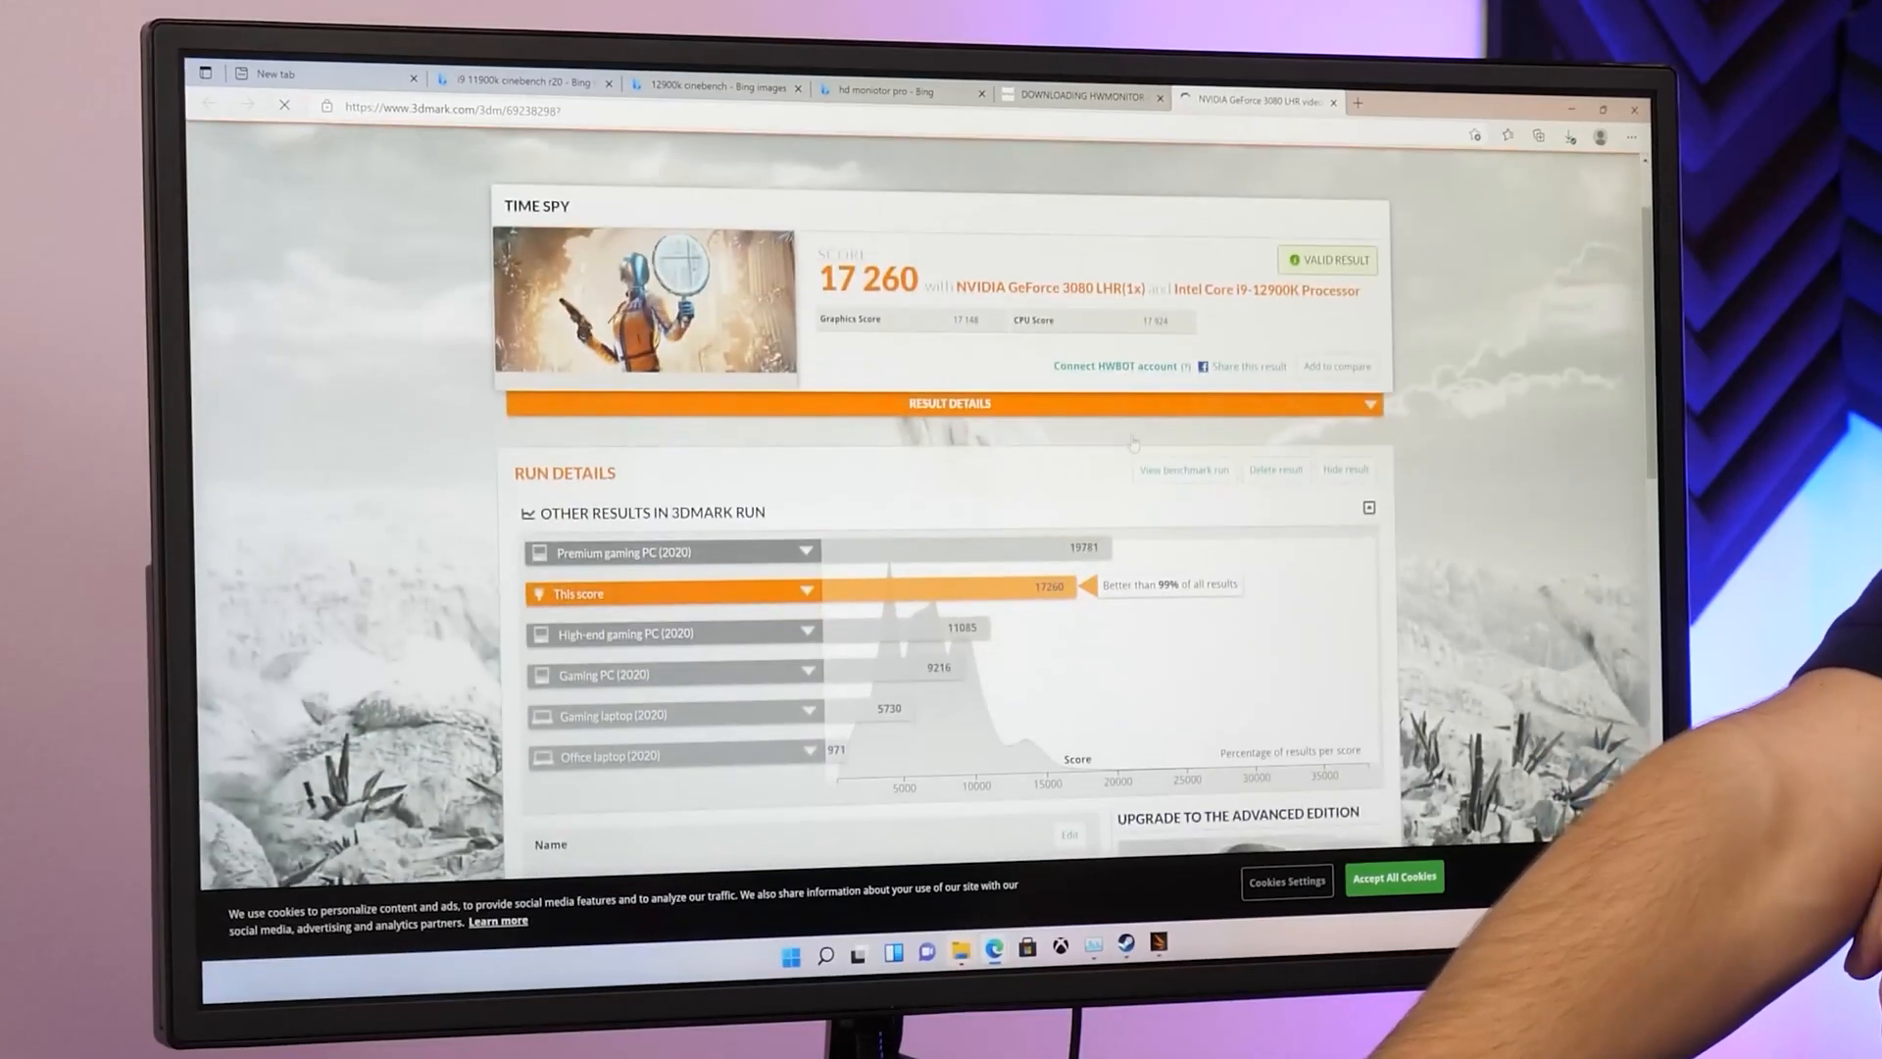
Step: Highlight the 'Better than 99%' ranking and expand the Premium gaming PC (2020) hardware details
{"action": "scroll", "scroll_direction": "down", "scroll_amount": 3}
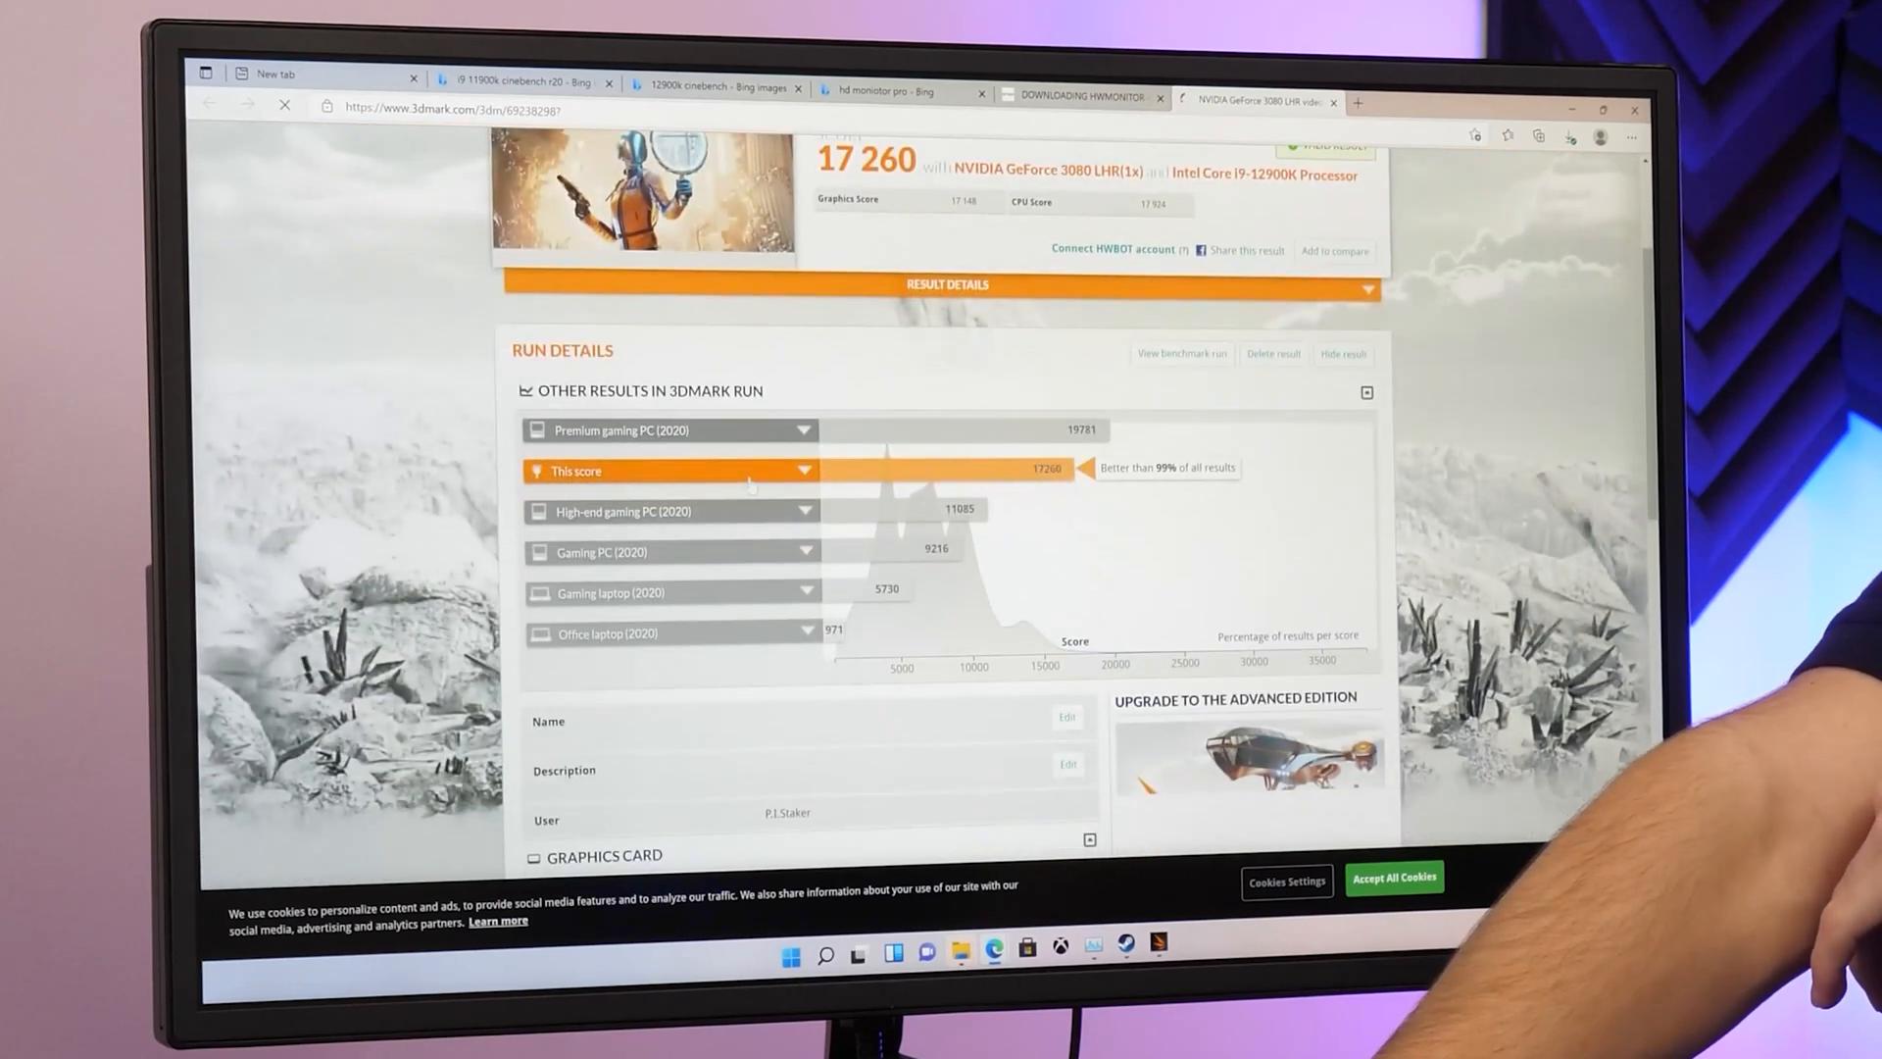
{"action": "double_click", "coordinate": [1164, 467]}
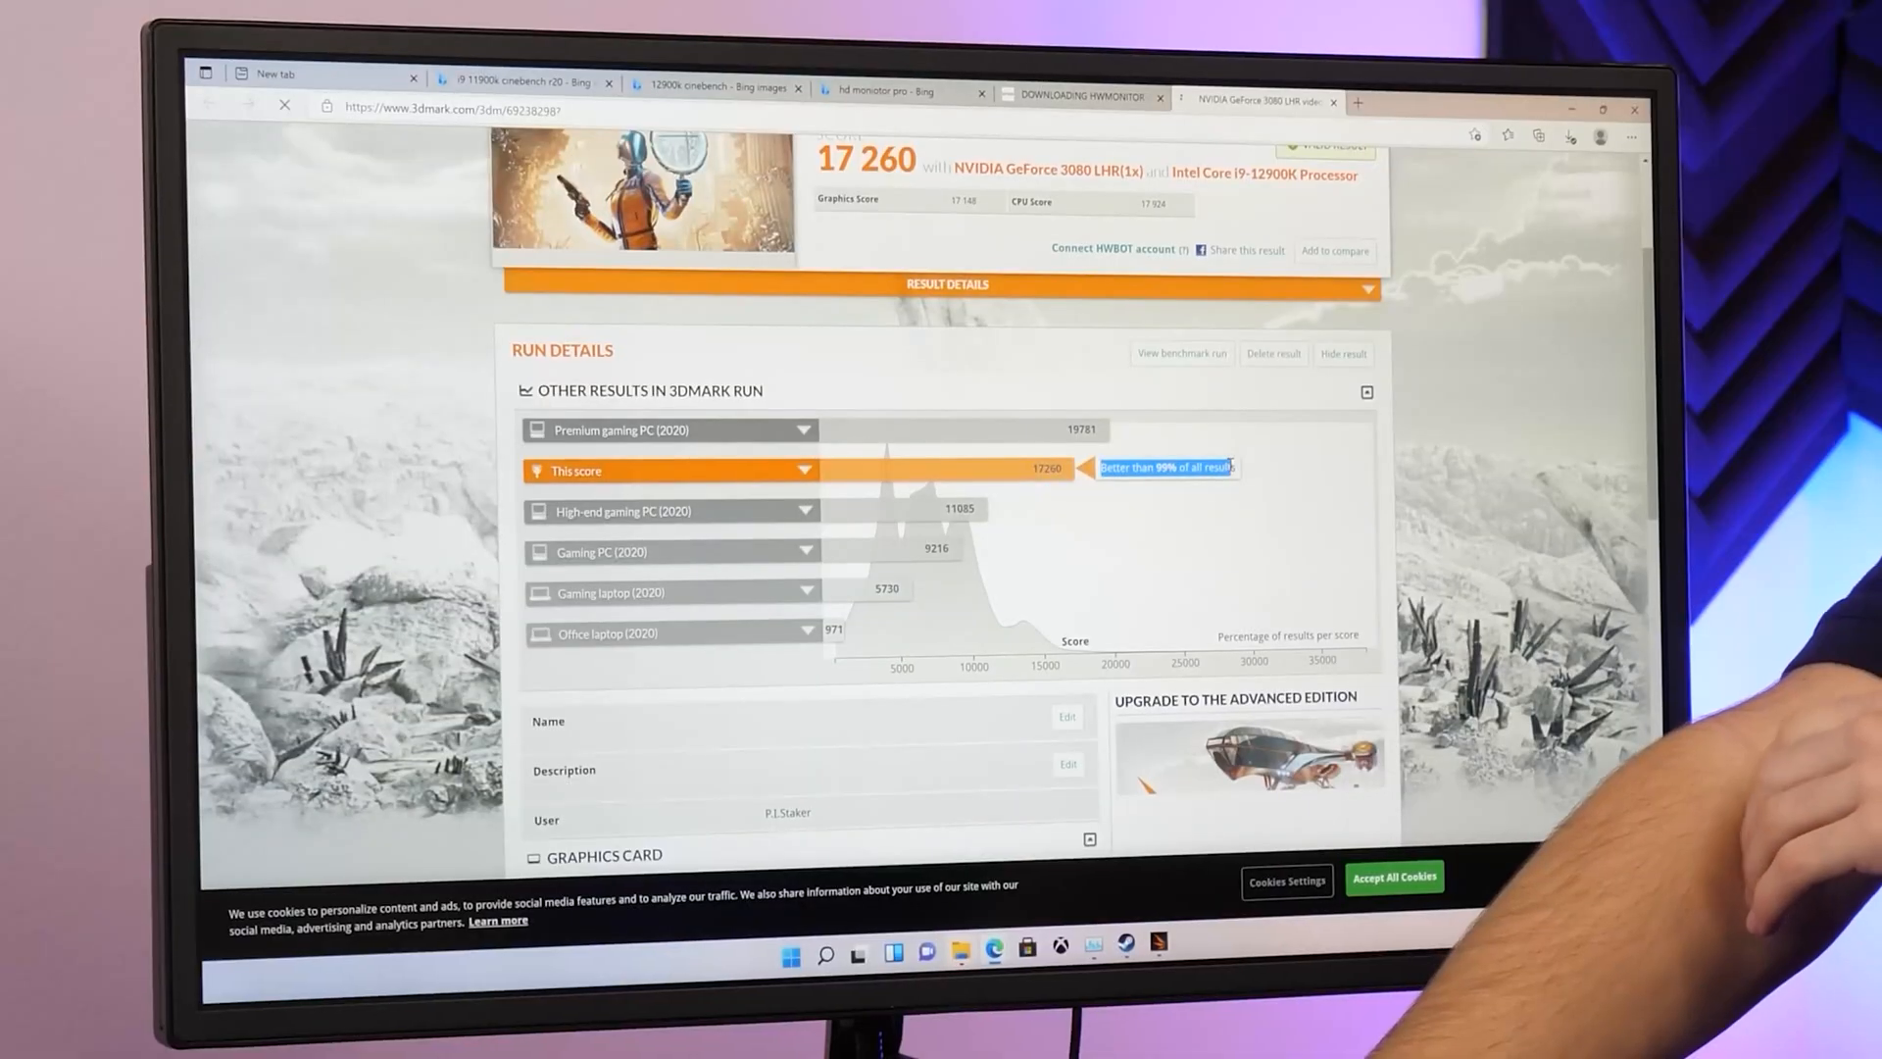
{"action": "left_click", "coordinate": [806, 510]}
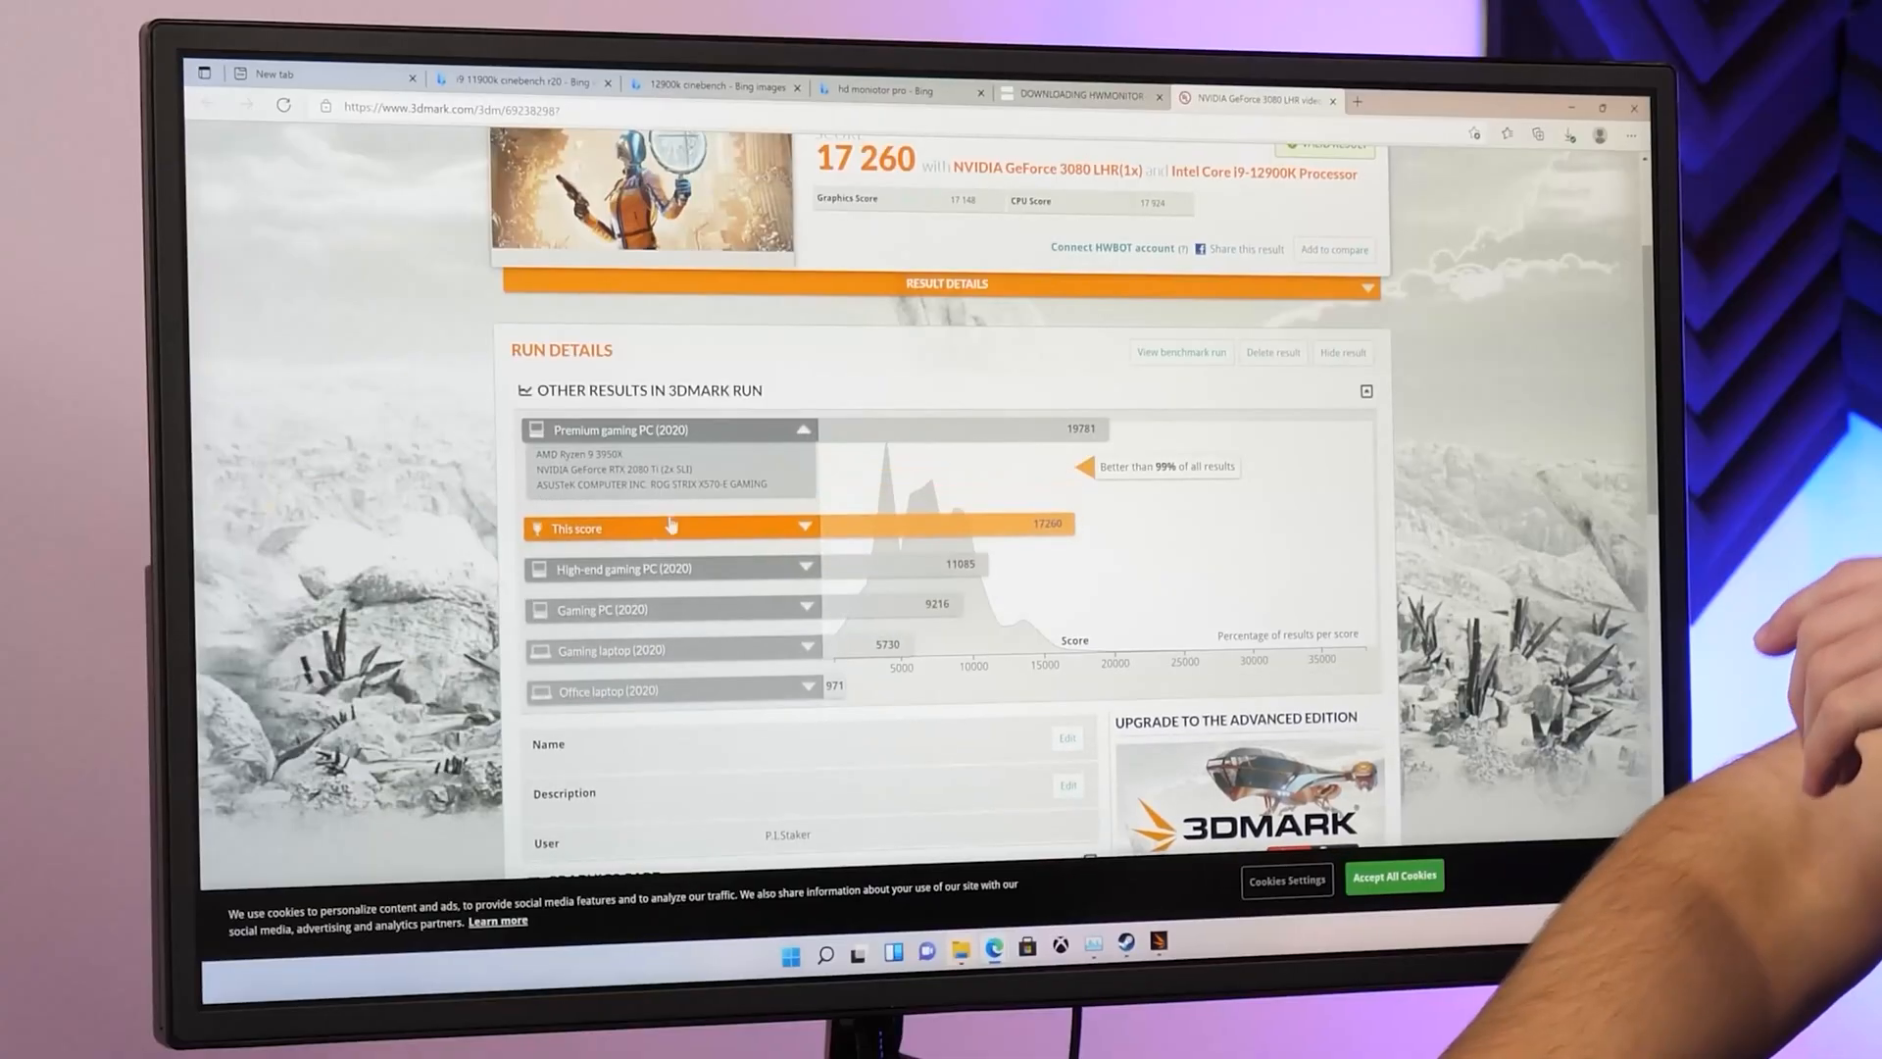
{"action": "double_click", "coordinate": [625, 468]}
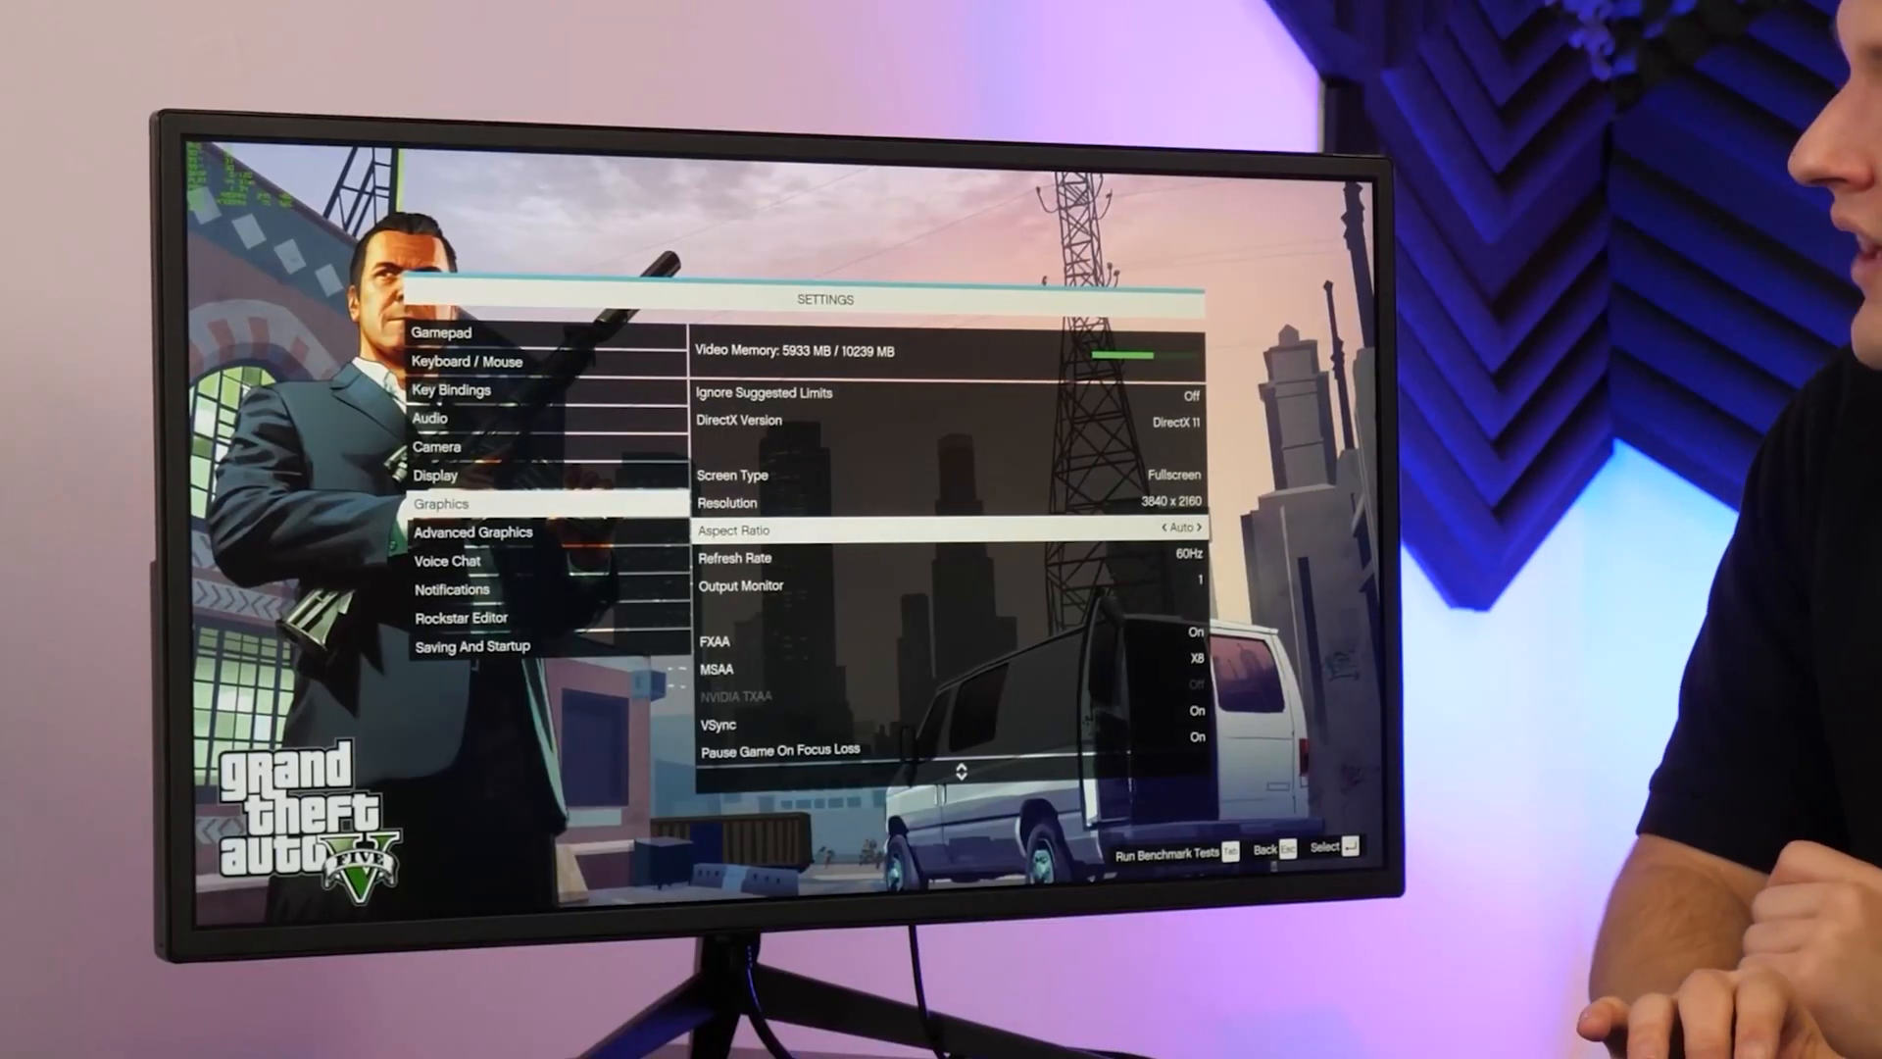
{"action": "scroll", "scroll_direction": "down", "scroll_amount": 3}
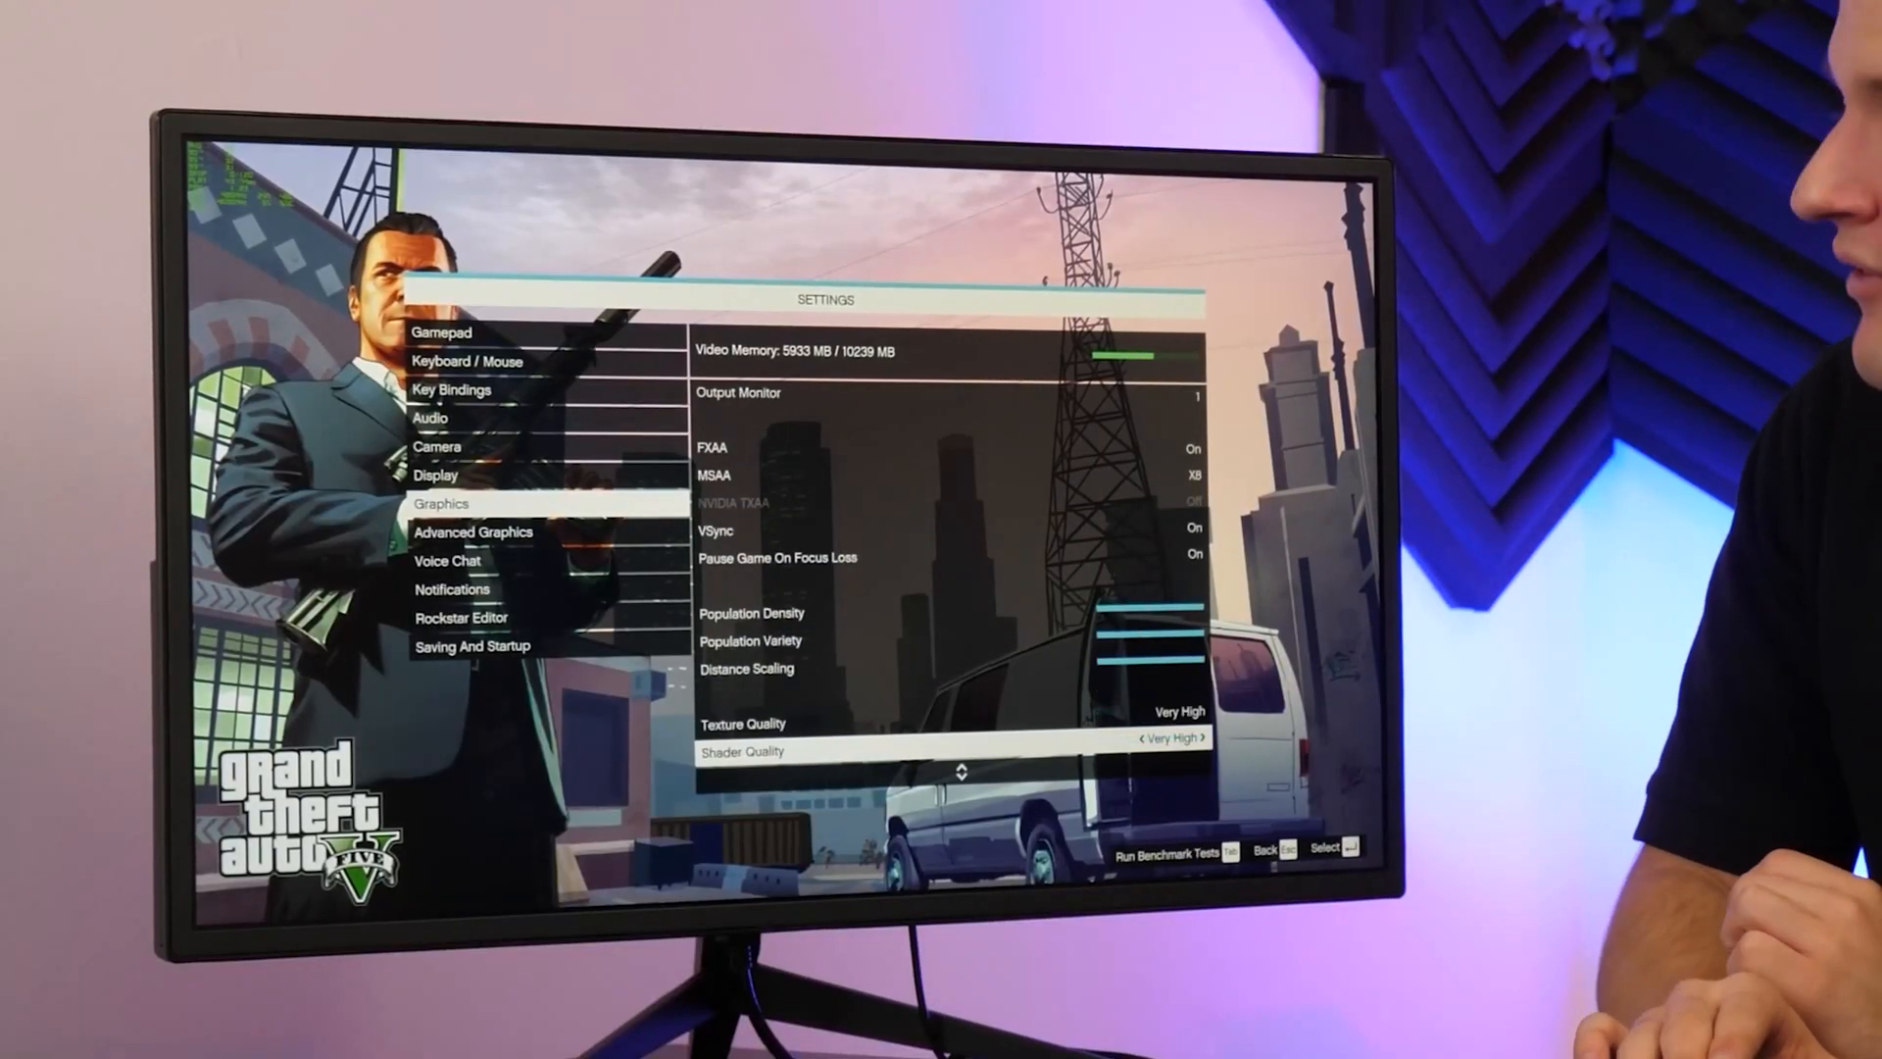